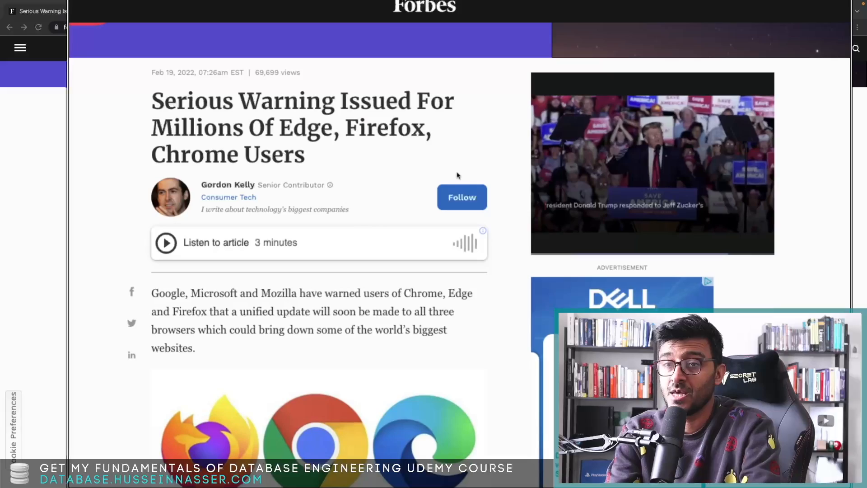
mouse_move(473, 142)
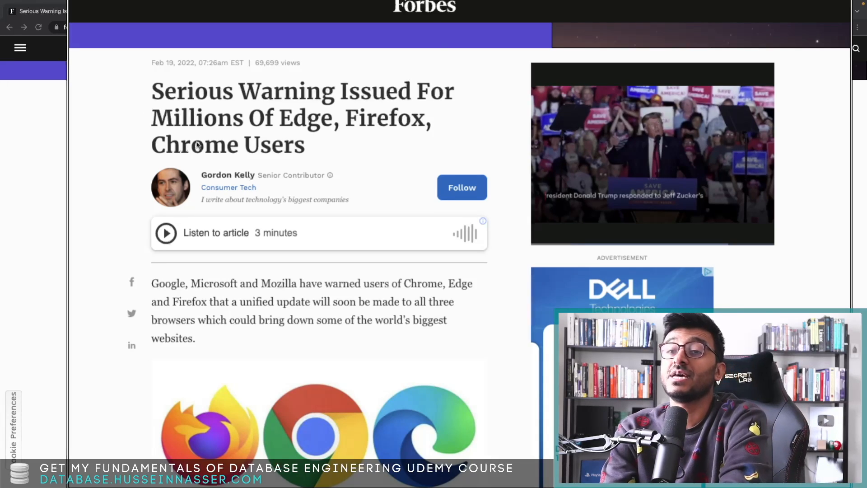
Step: Scroll the Forbes browser-warning article past the intro to the version-100 explanation and 'The Problem'
scroll("down", 3)
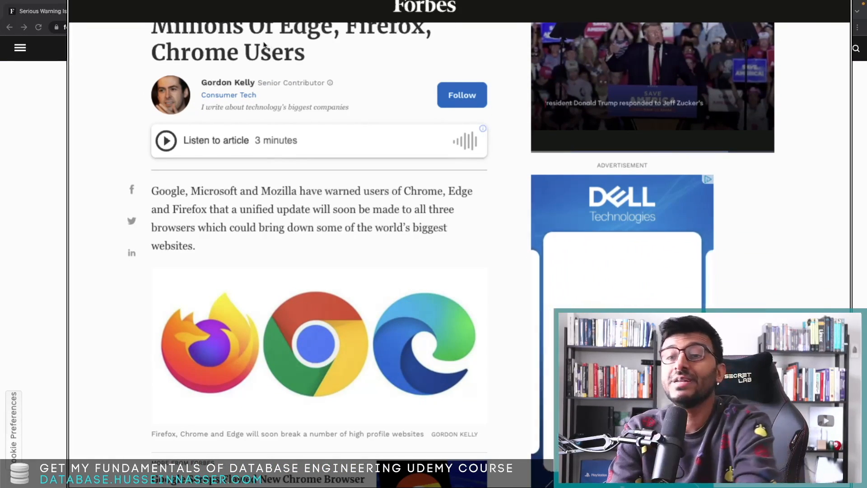
scroll("down", 3)
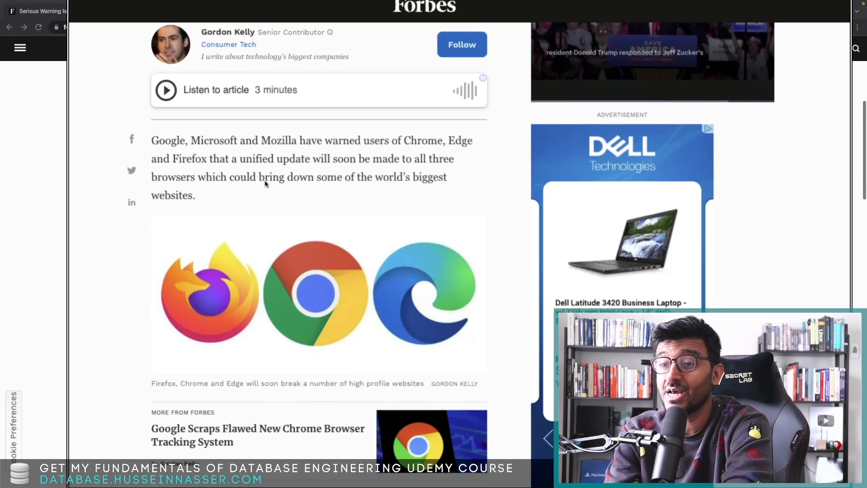
scroll("down", 3)
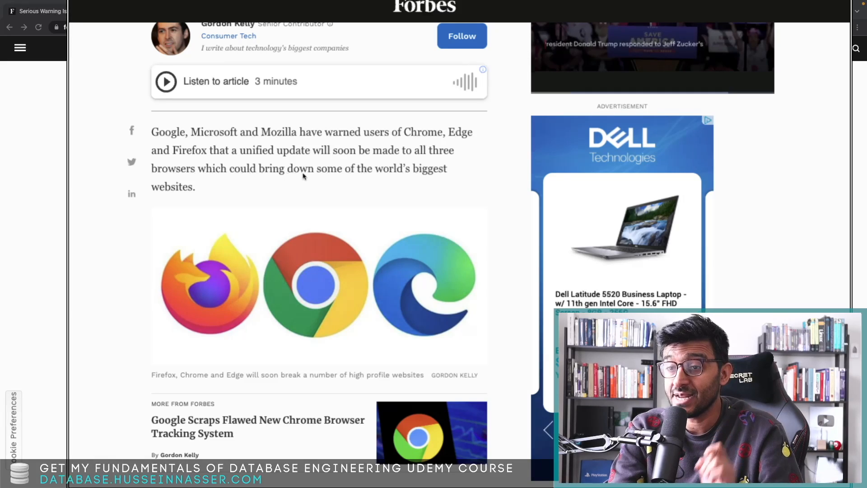
scroll("down", 3)
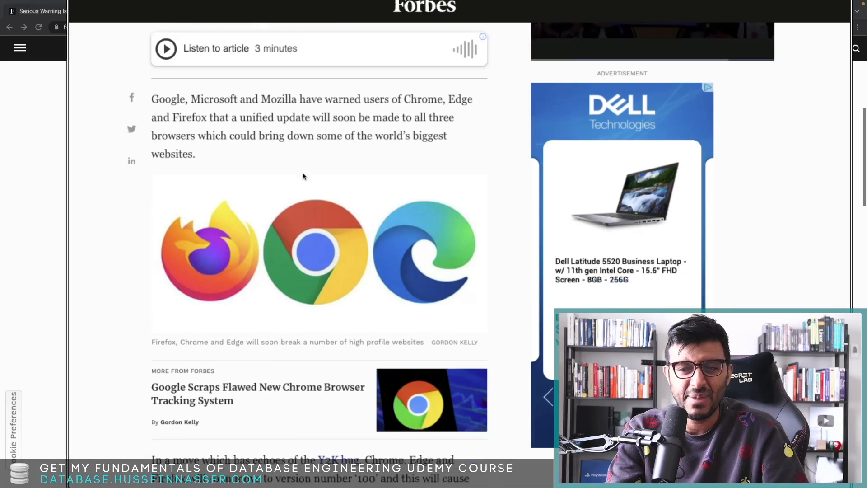
scroll("down", 3)
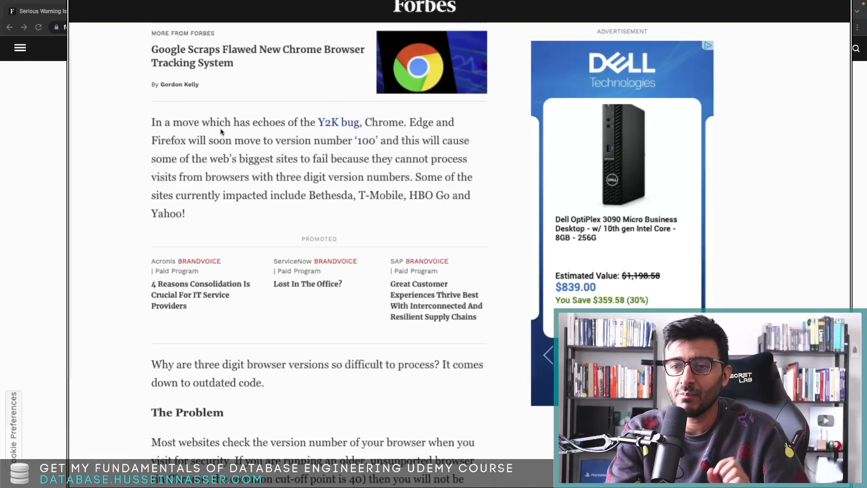
scroll("down", 3)
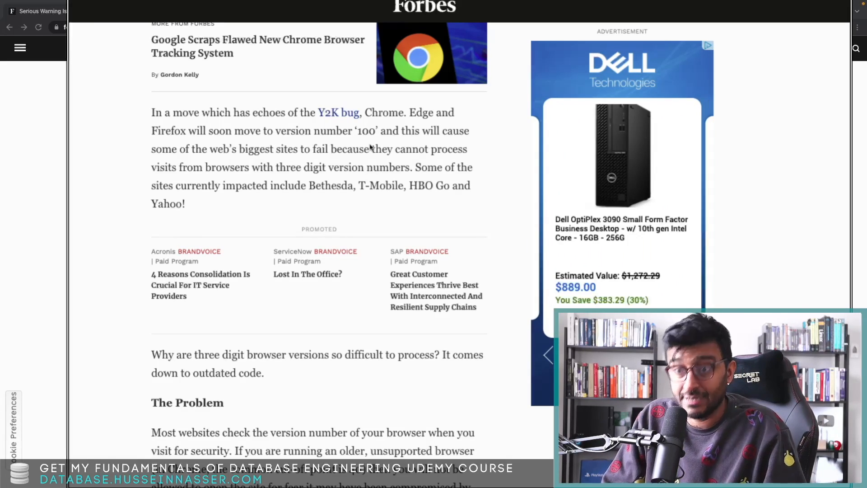
scroll("down", 3)
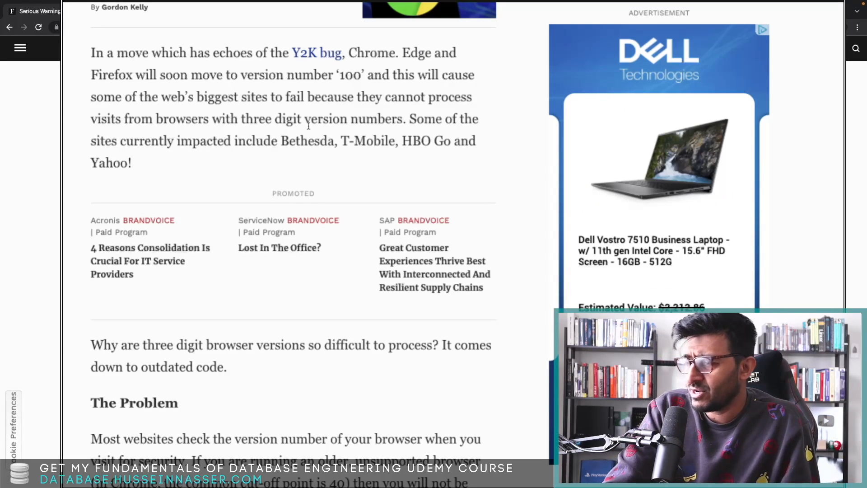
left_click(763, 30)
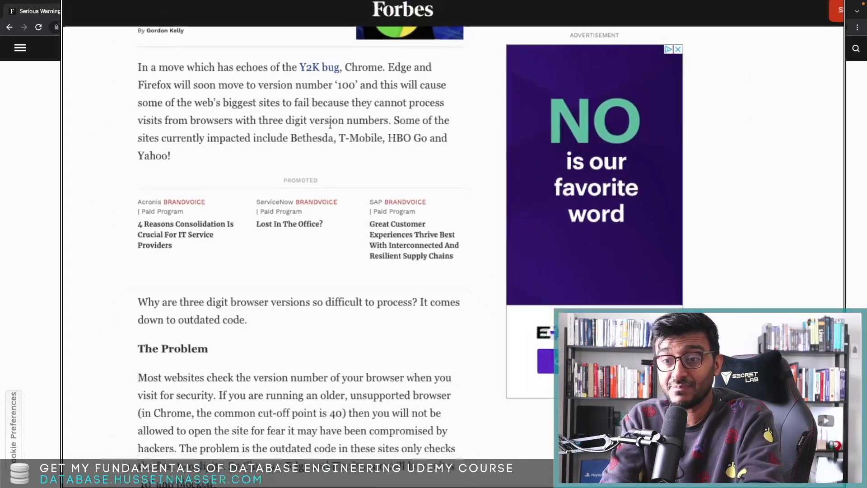
scroll("down", 3)
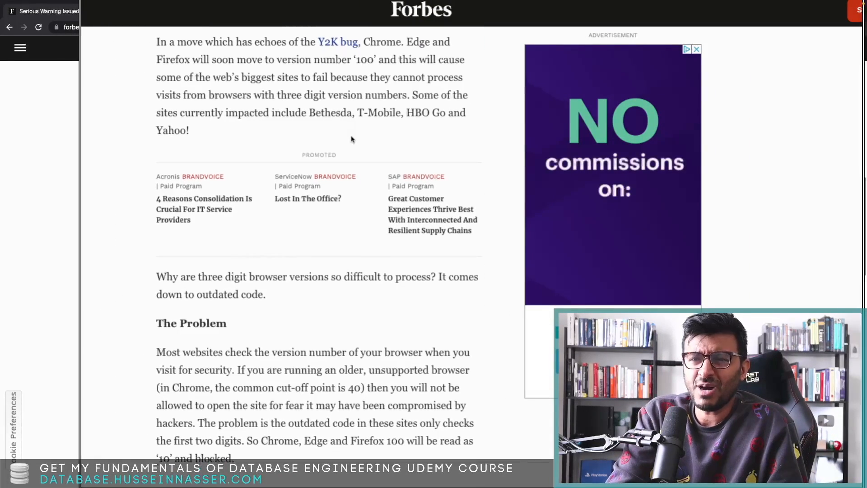
Step: Scroll further to the passage on Chrome, Edge and Firefox all reaching version 100 together
scroll("down", 3)
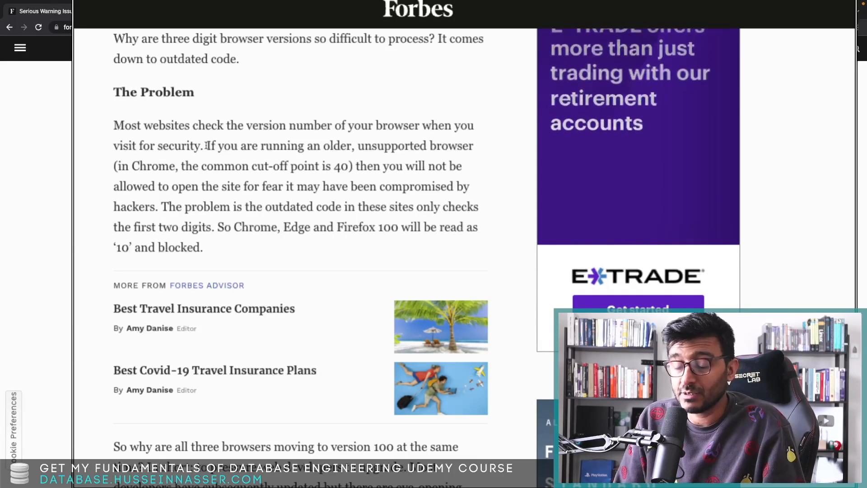
scroll("down", 3)
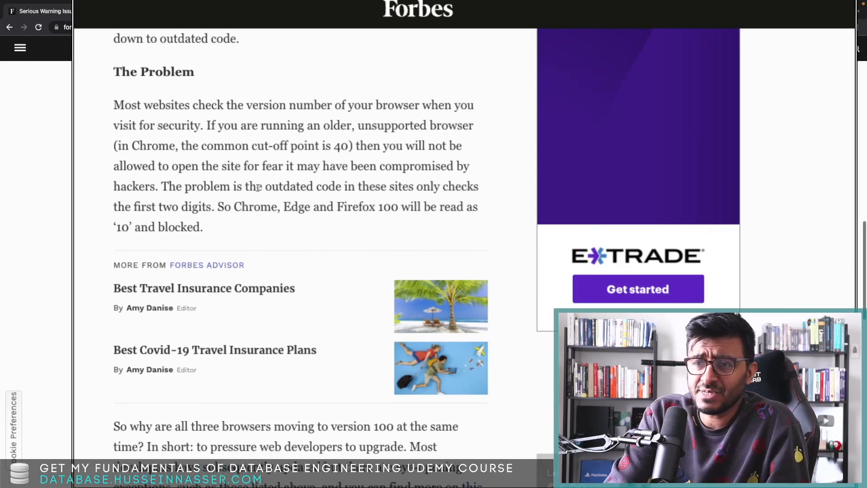
scroll("down", 3)
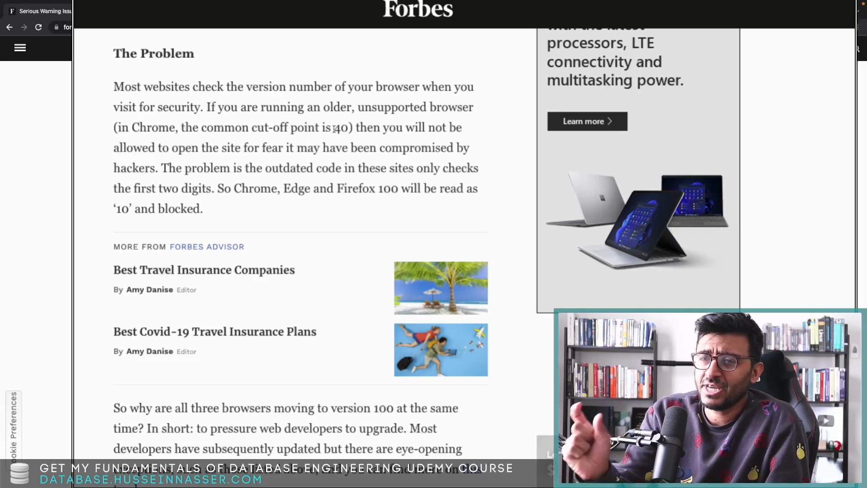
scroll("down", 3)
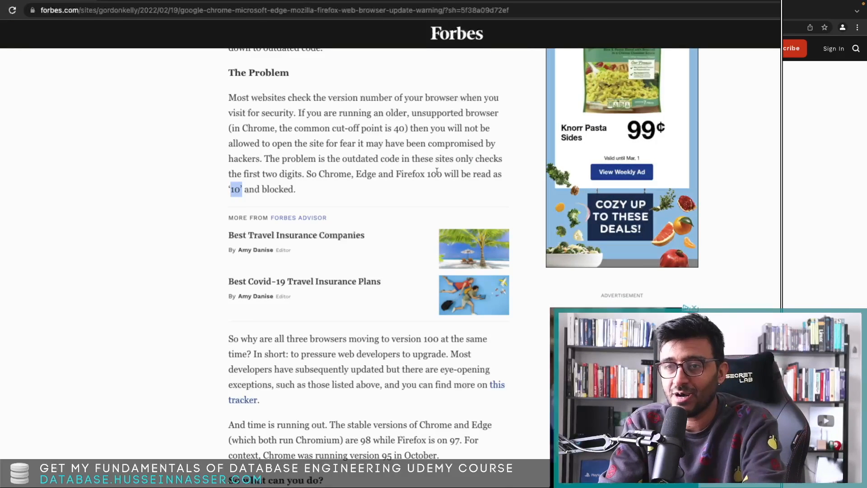
Step: Open Chrome's developer tools through the menu's More Tools option, below the Forbes article
left_click(857, 27)
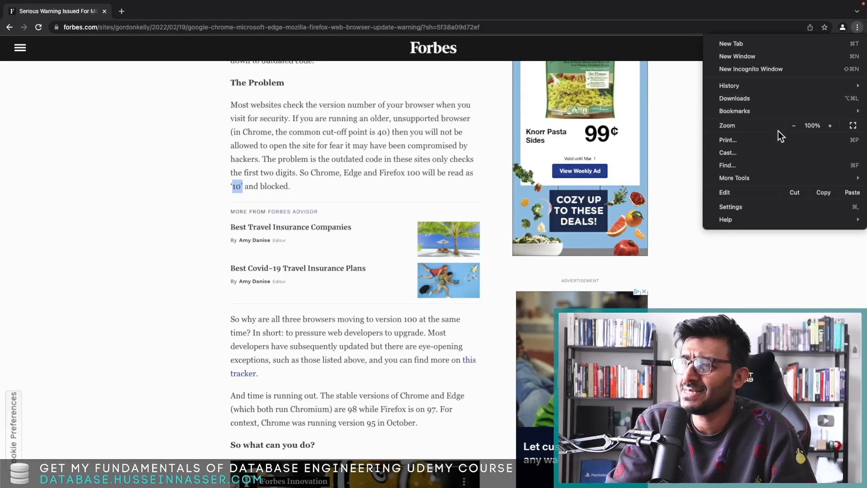
left_click(734, 177)
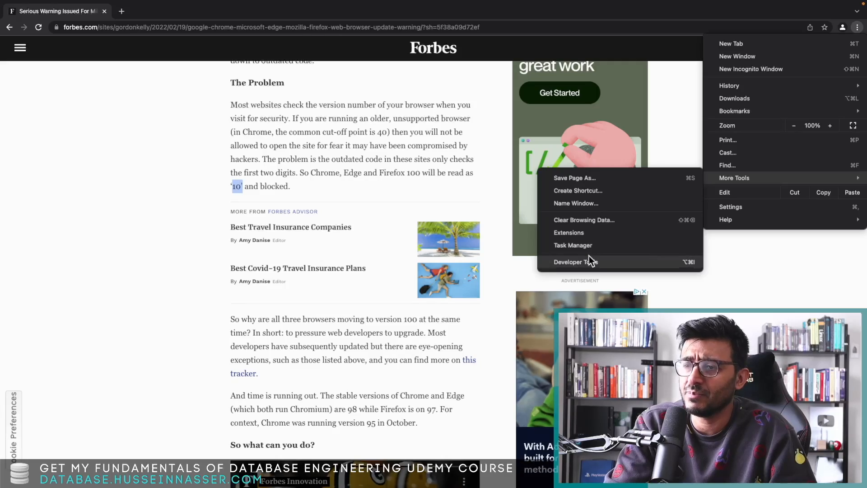
left_click(575, 261)
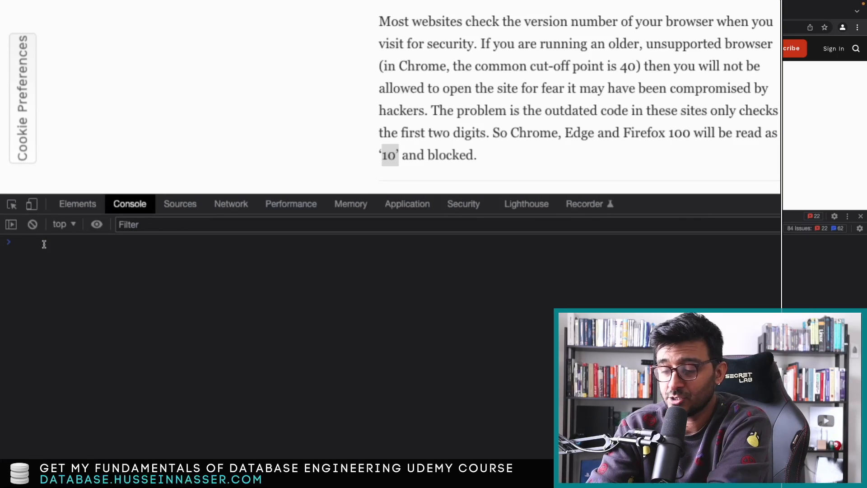
Step: Enter window.userAgent in the console to display Chrome version 98.0.4758.102
type("widno")
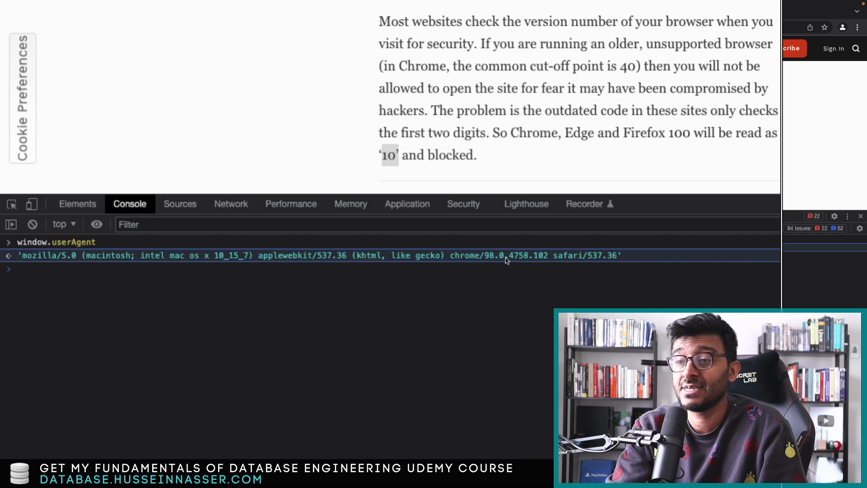
mouse_move(624, 262)
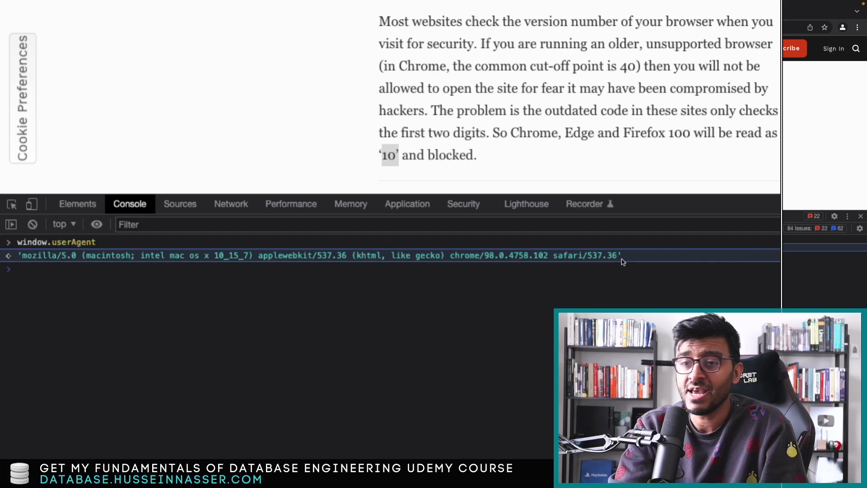
mouse_move(17, 254)
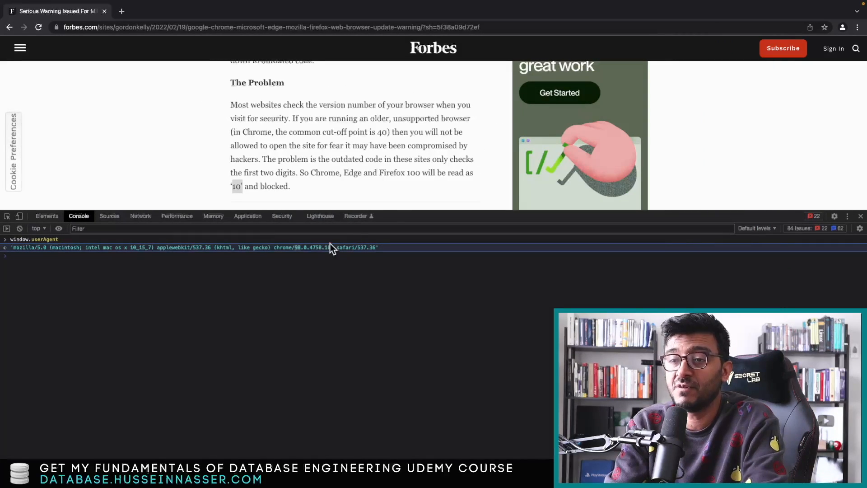
Step: Check version 98.0.4758.102 on Chrome's About page via Settings search, then return to Forbes
left_click(857, 27)
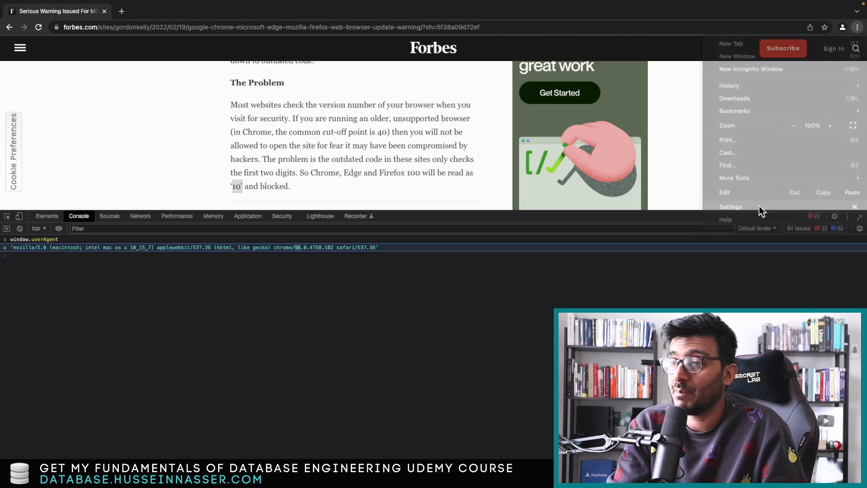
left_click(730, 206)
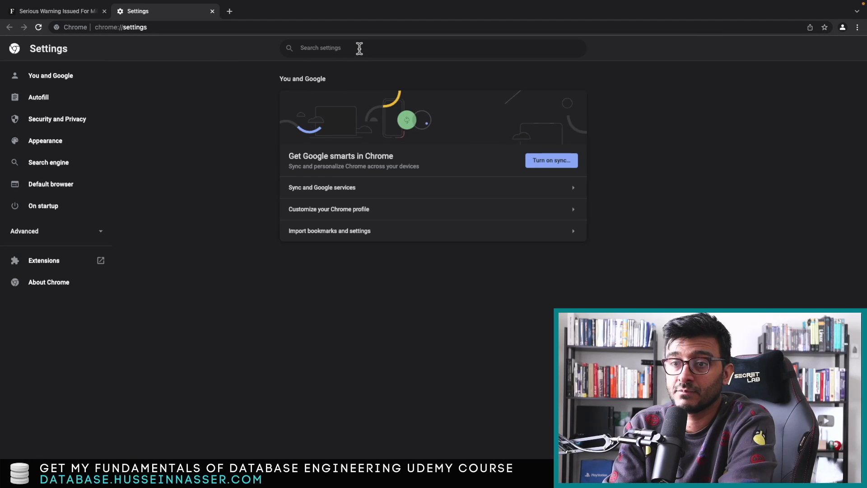
type("about")
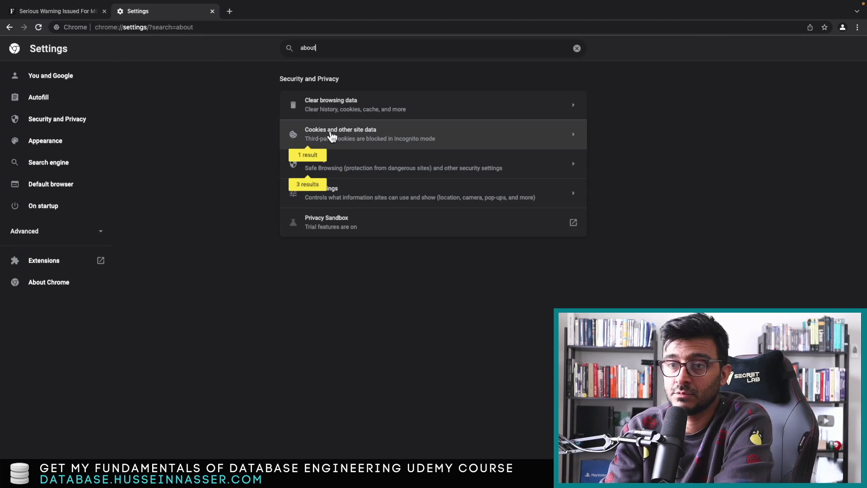
left_click(49, 281)
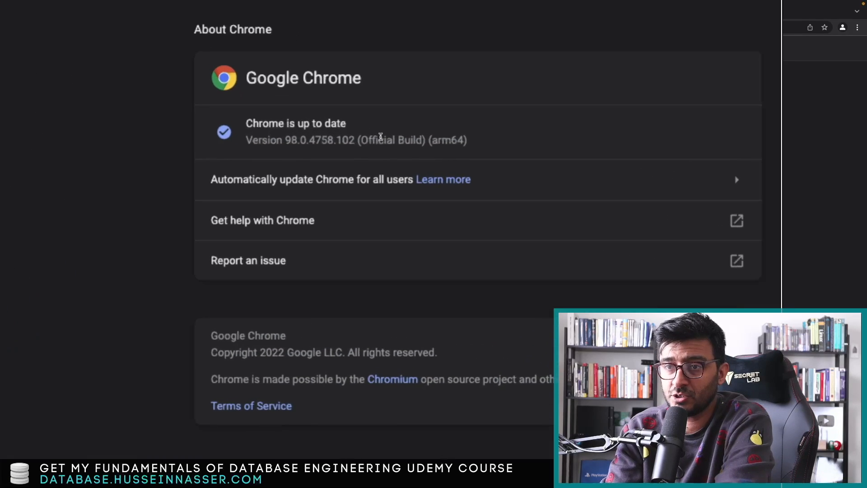
left_click(52, 11)
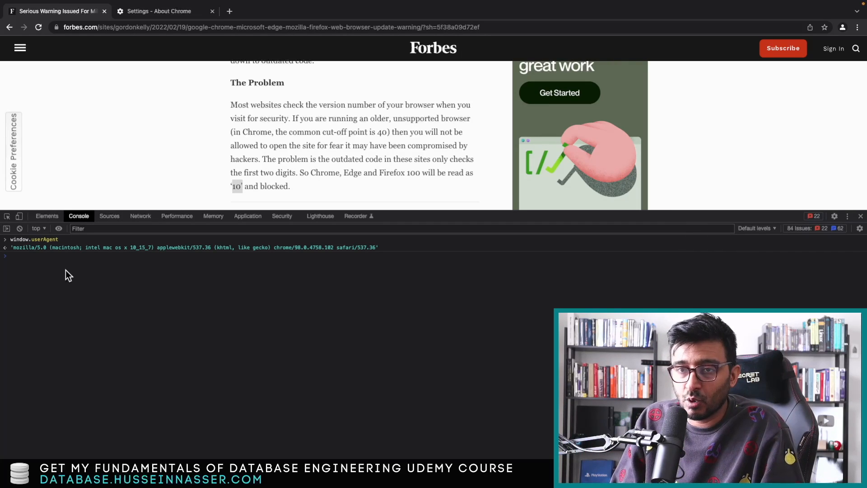
Step: Clear the Network panel, reload the Forbes page, and open the main document request
left_click(140, 216)
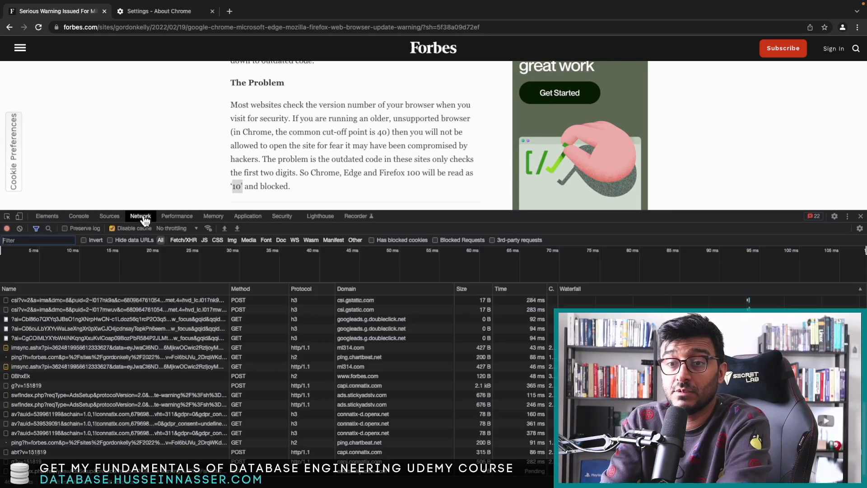
left_click(19, 228)
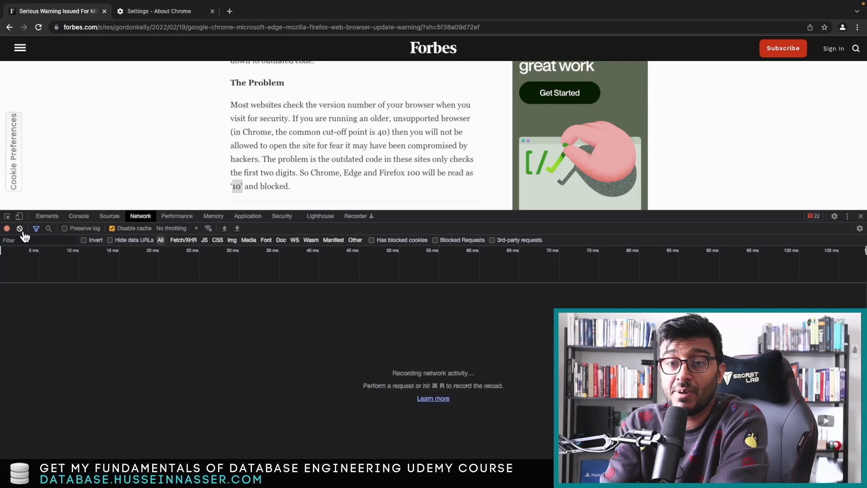
left_click(38, 27)
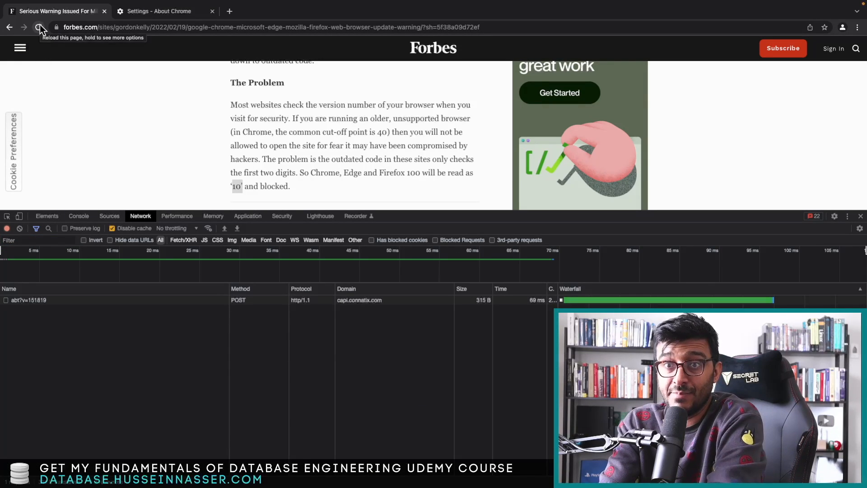
left_click(39, 27)
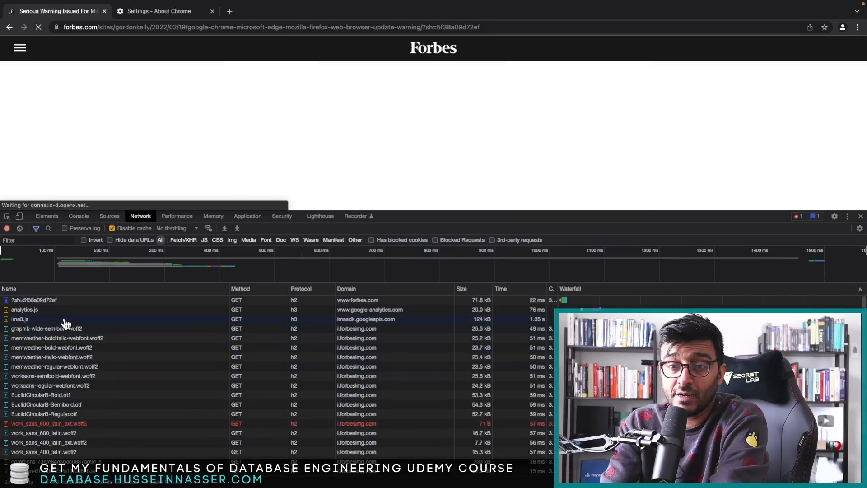
left_click(35, 300)
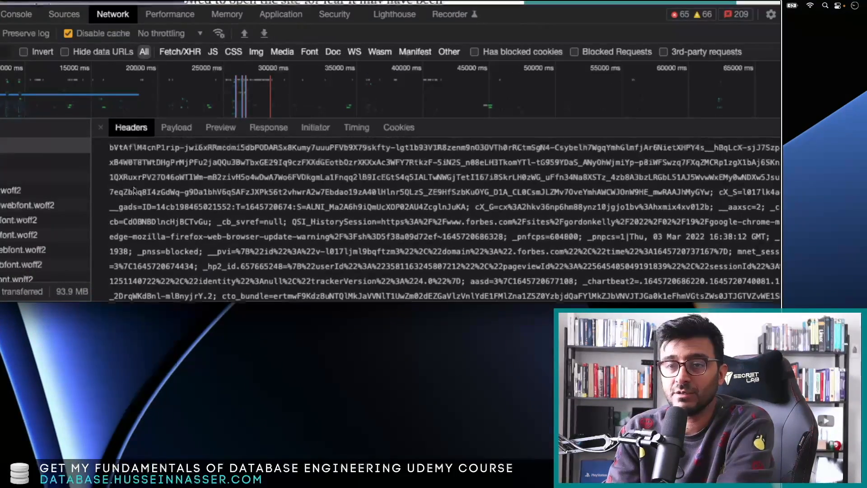
Step: Scroll the request headers to the user-agent reporting Chrome 98.0.4758 on macOS
scroll("up", 3)
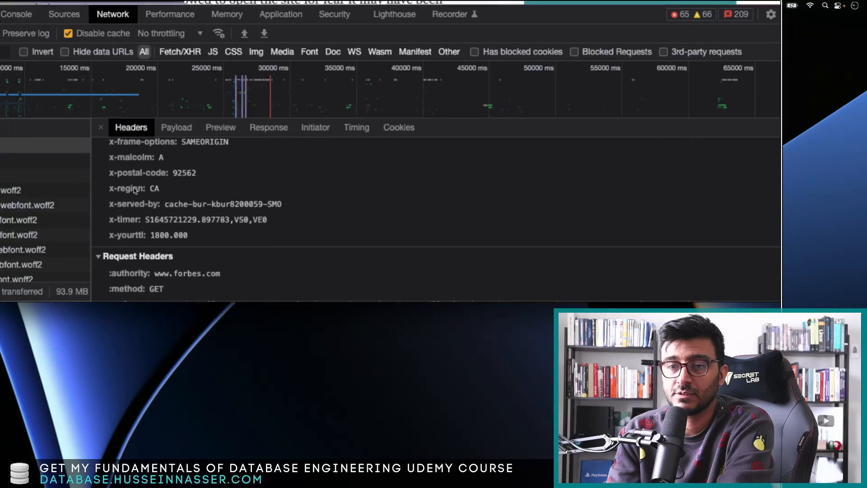
scroll("down", 3)
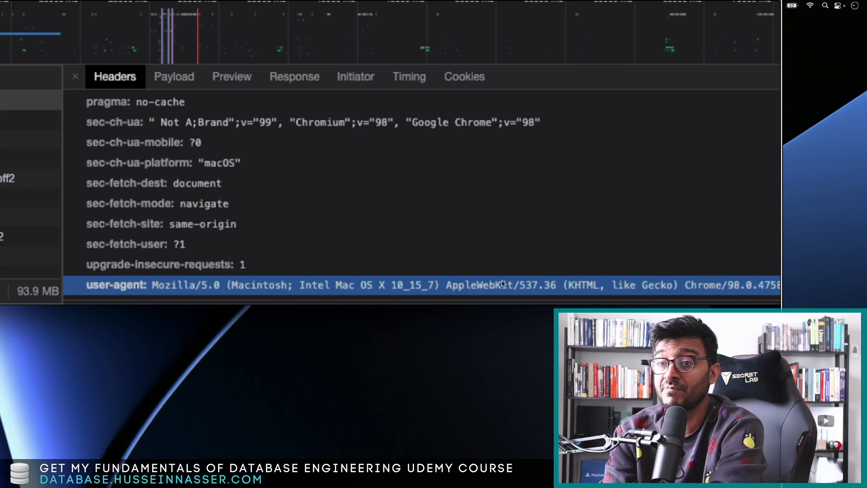
mouse_move(391, 275)
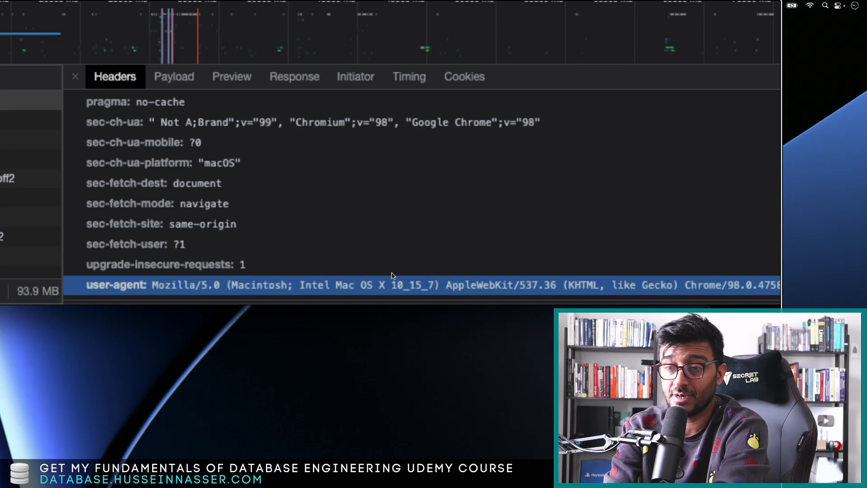